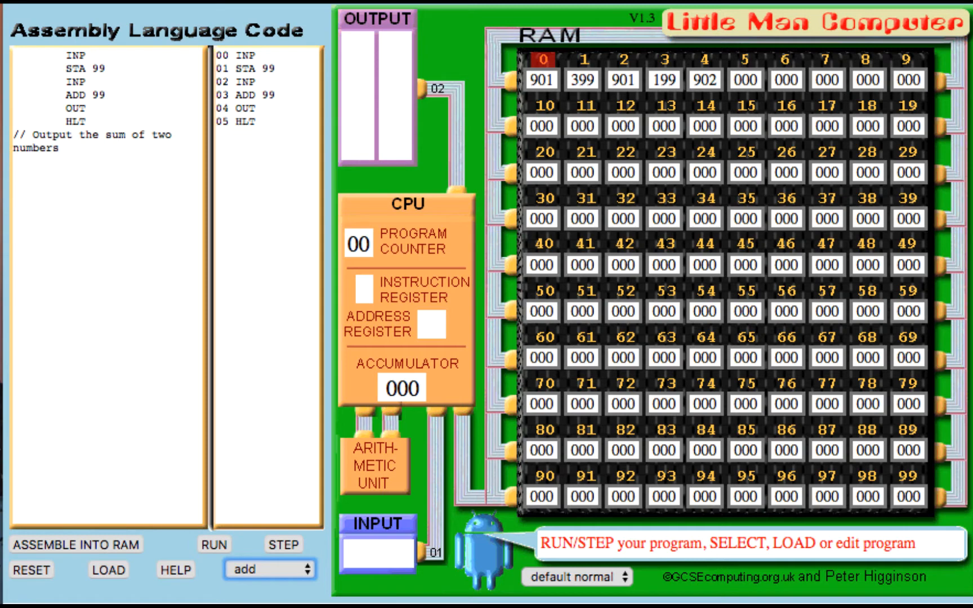
mouse_move(255, 593)
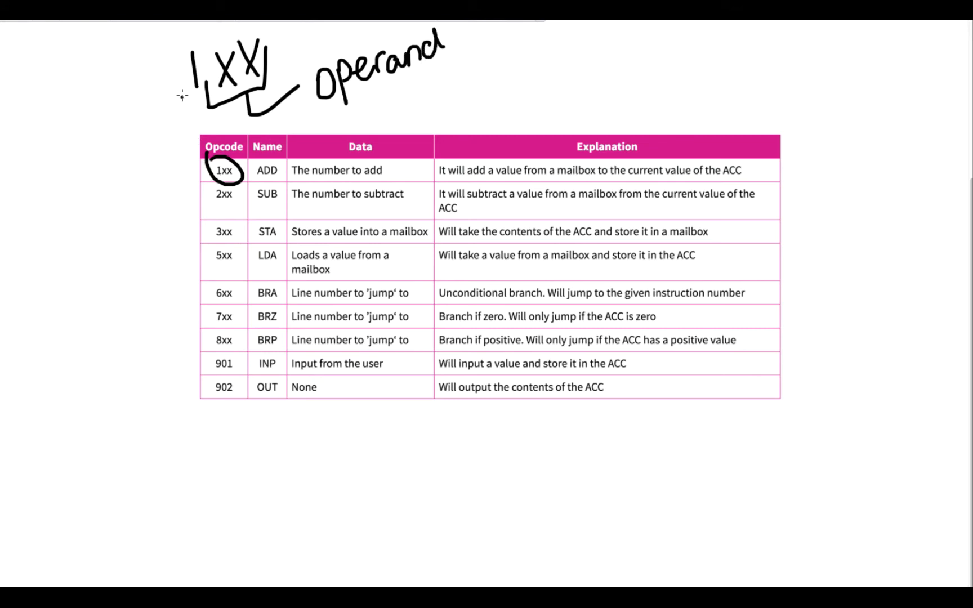
- Handwrite 'Opcode' beside the leading digit of the 1XX annotation on the slide
drag(128, 112, 177, 80)
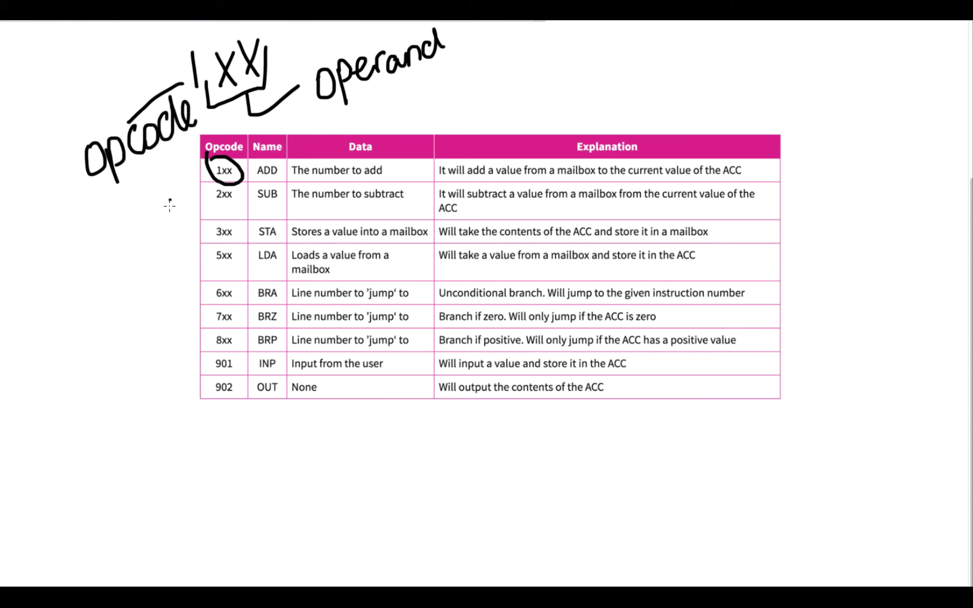
mouse_move(162, 321)
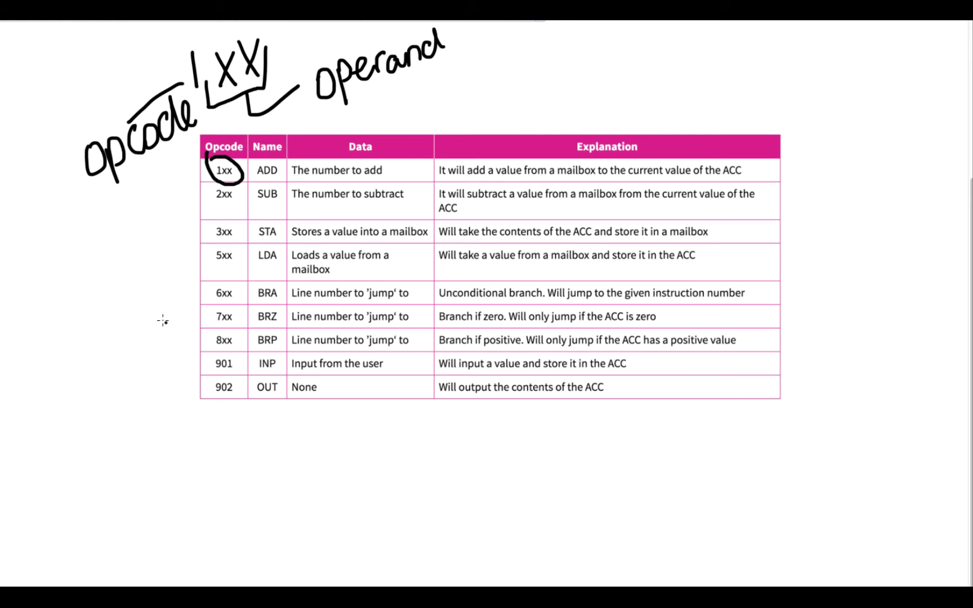
mouse_move(168, 324)
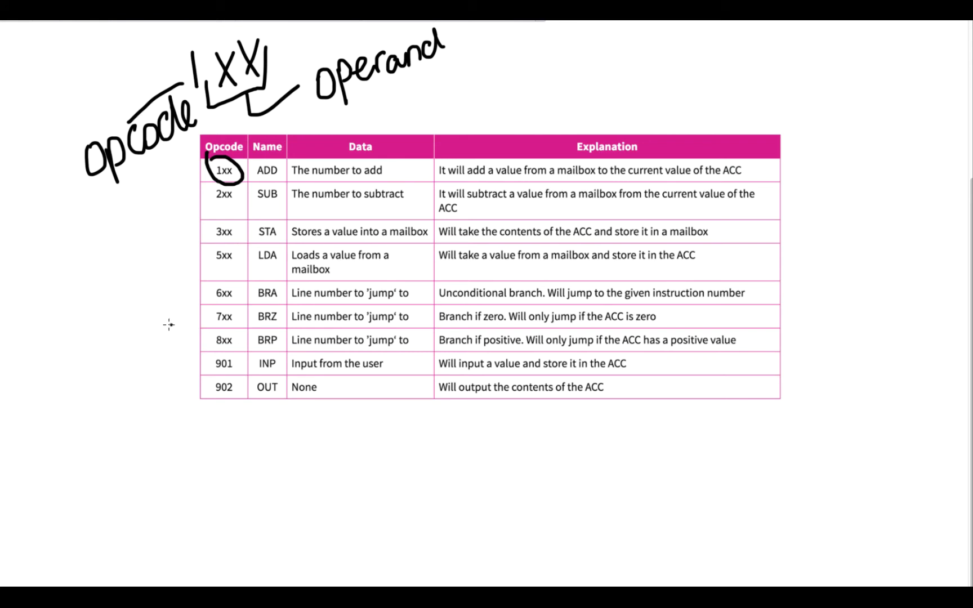
mouse_move(175, 326)
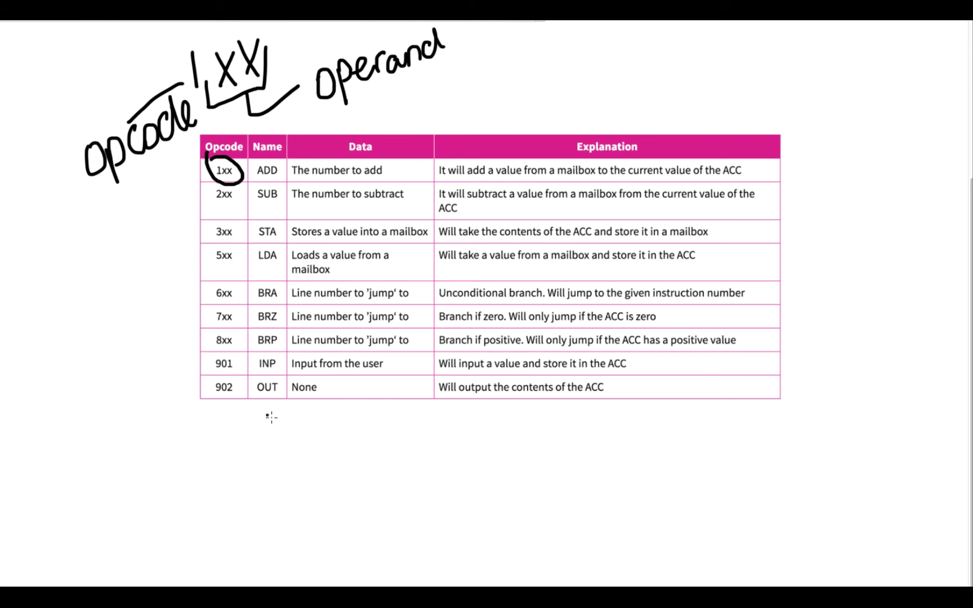
mouse_move(288, 421)
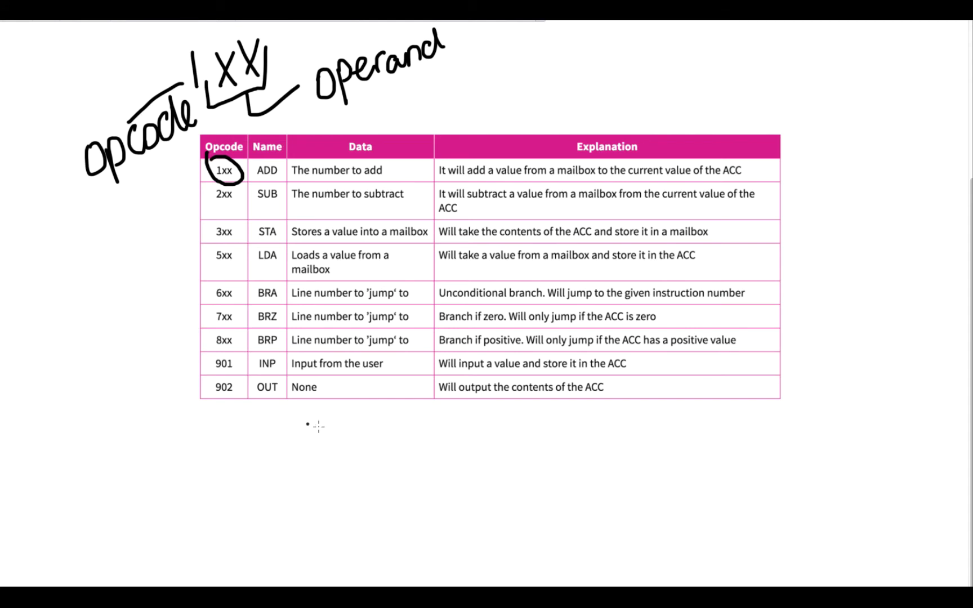
mouse_move(362, 434)
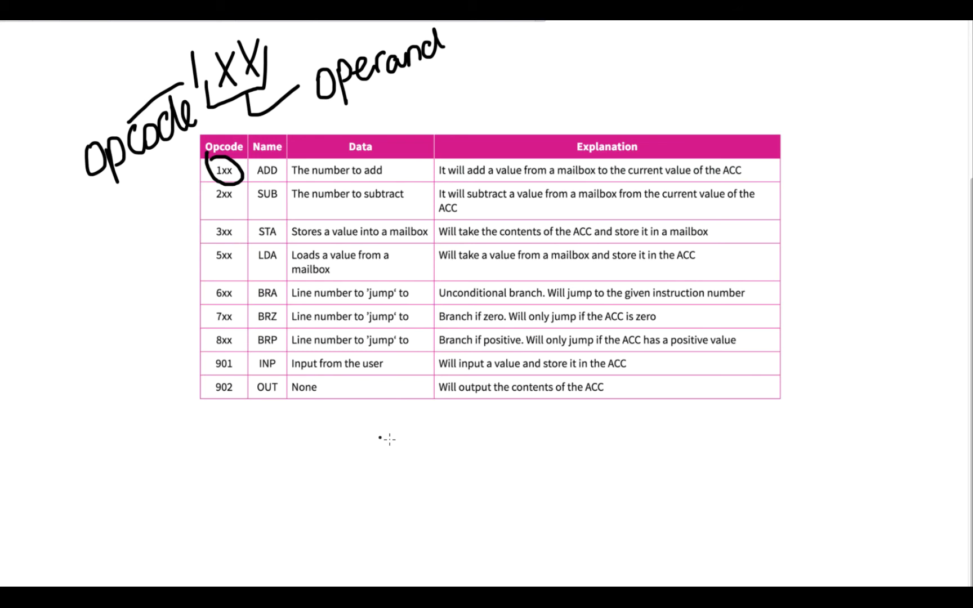
mouse_move(406, 441)
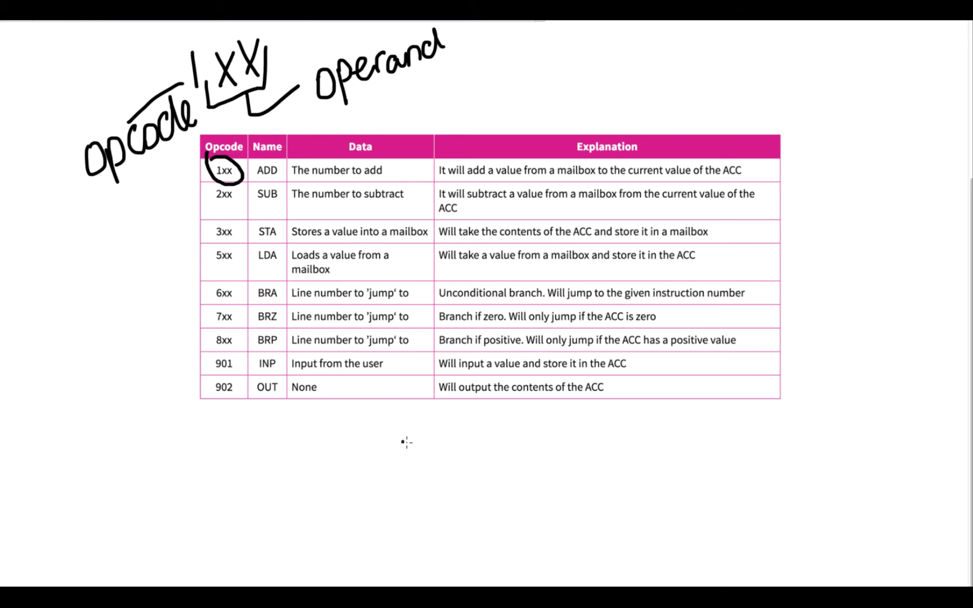
mouse_move(434, 445)
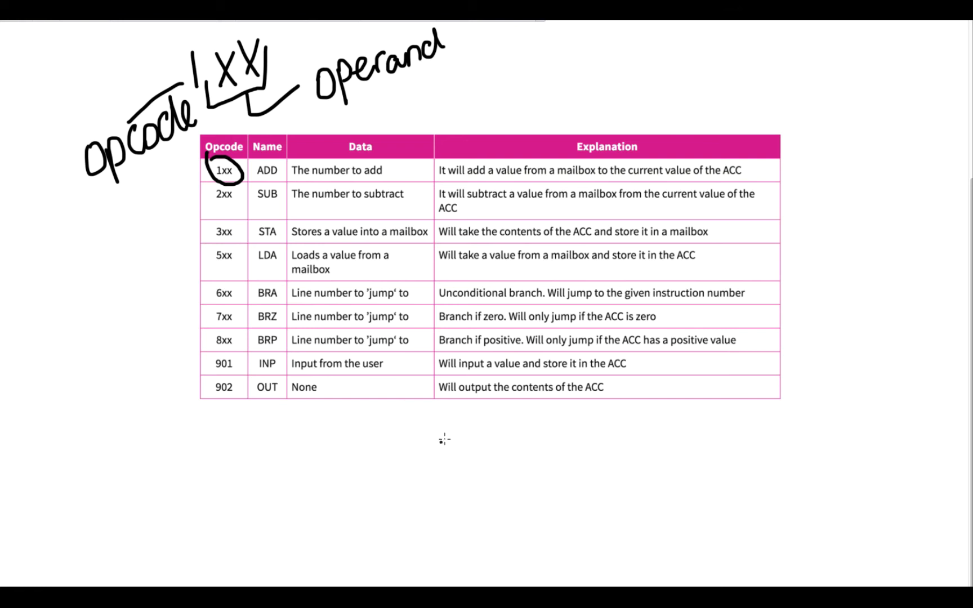
mouse_move(453, 429)
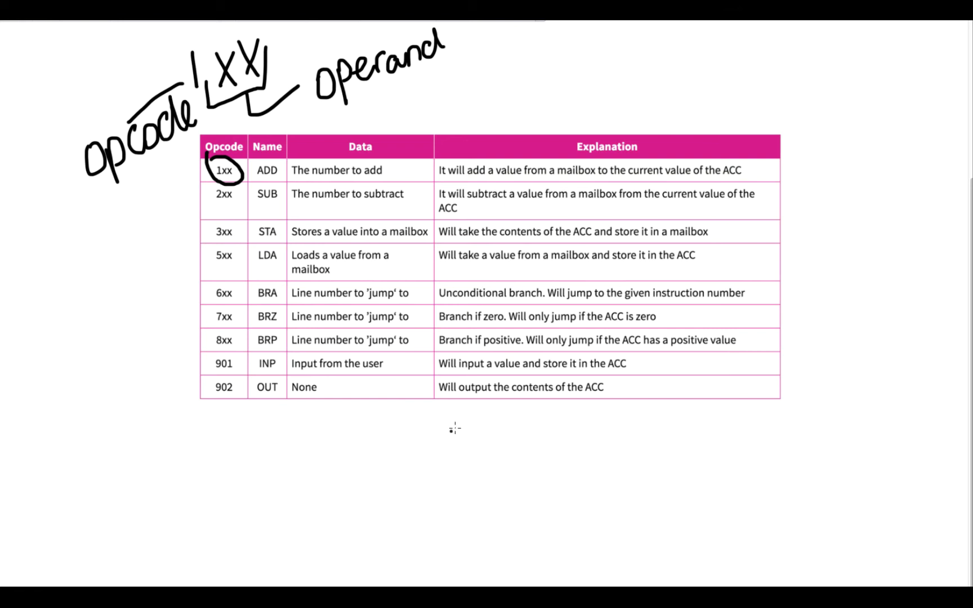
mouse_move(473, 407)
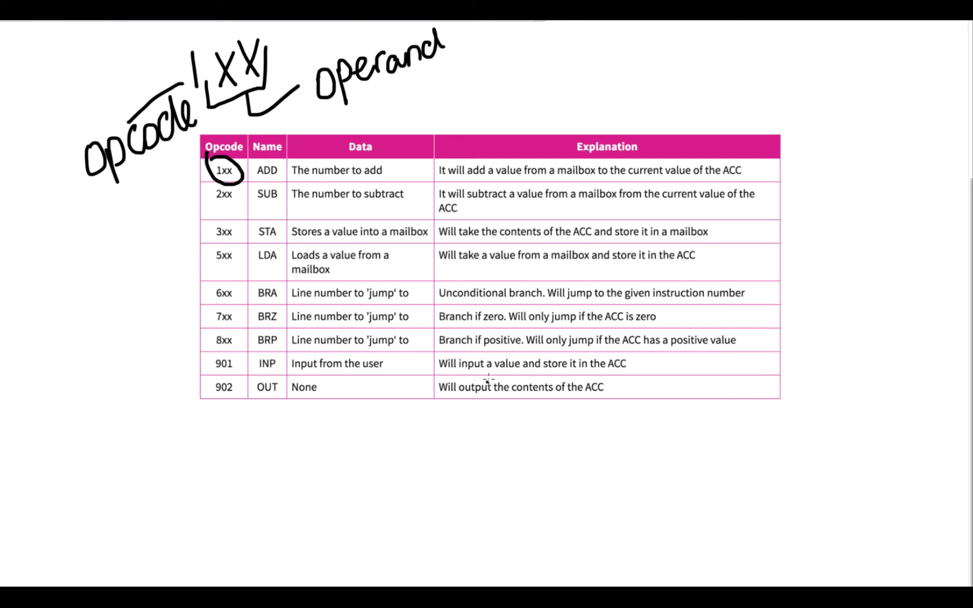
mouse_move(503, 352)
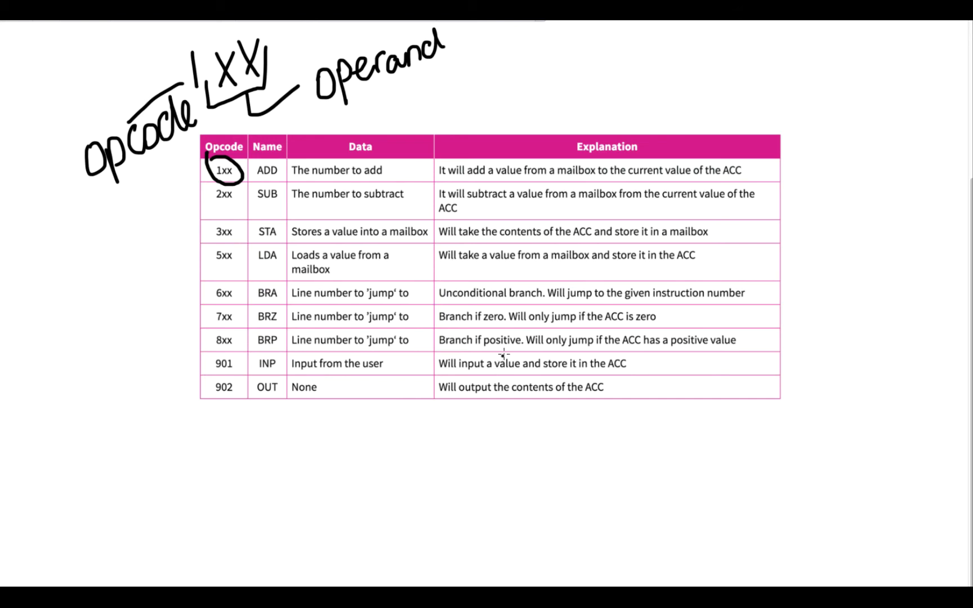
mouse_move(509, 345)
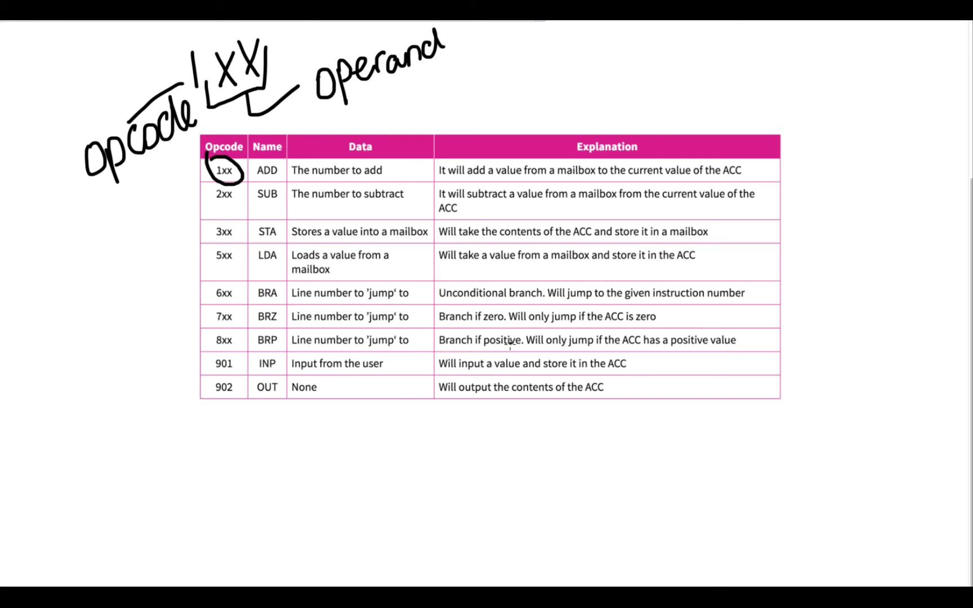
mouse_move(514, 341)
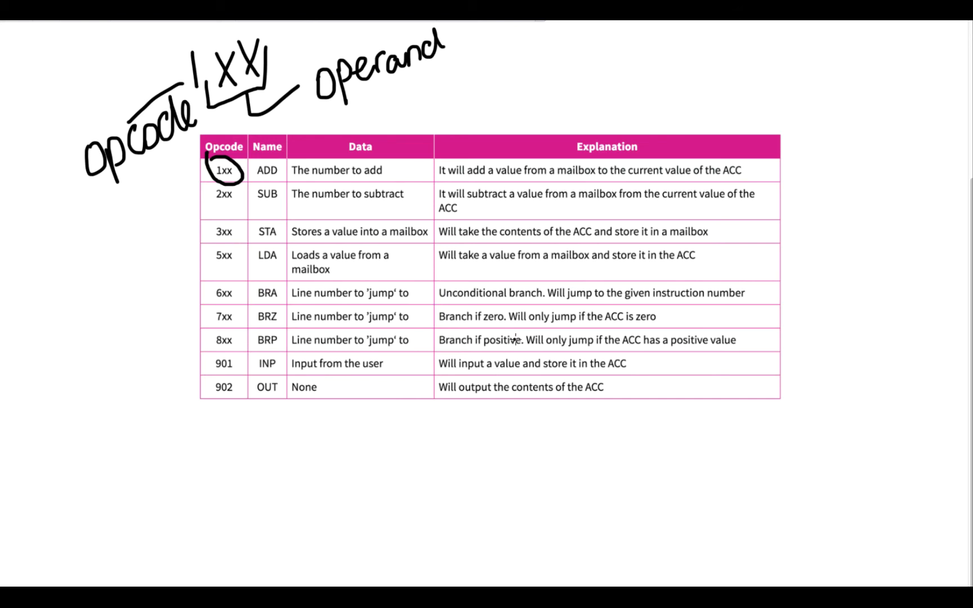
mouse_move(529, 328)
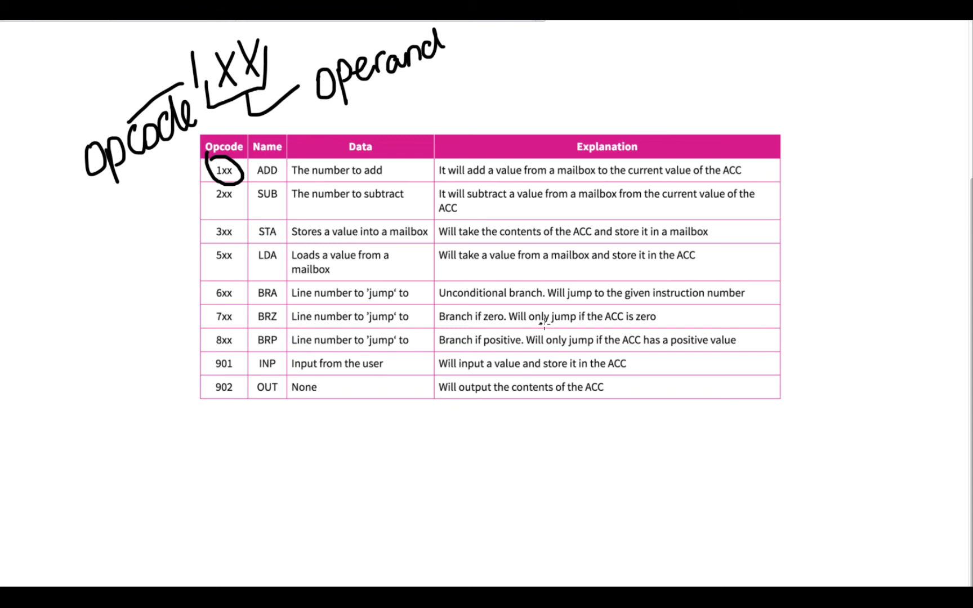
mouse_move(553, 331)
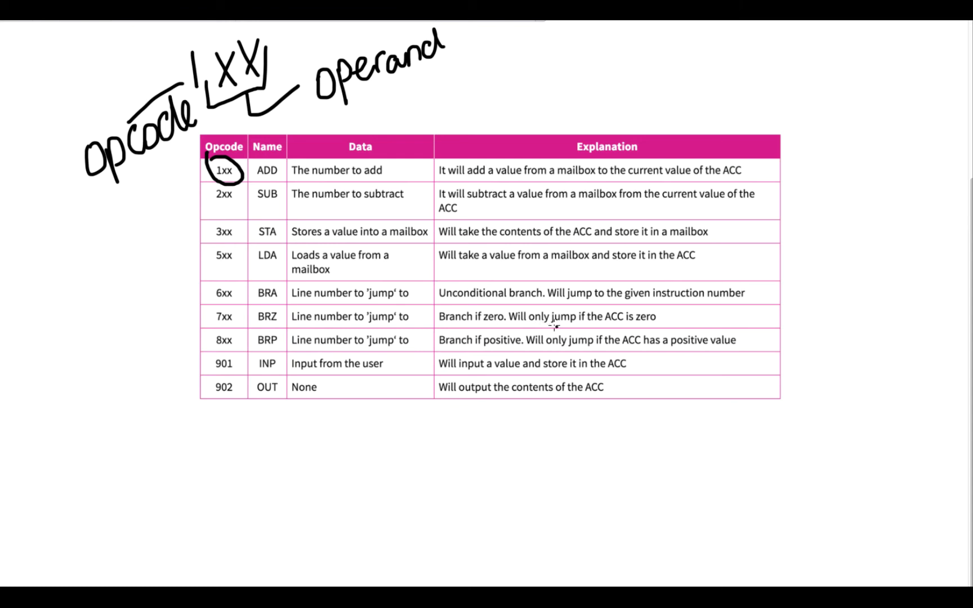
mouse_move(574, 351)
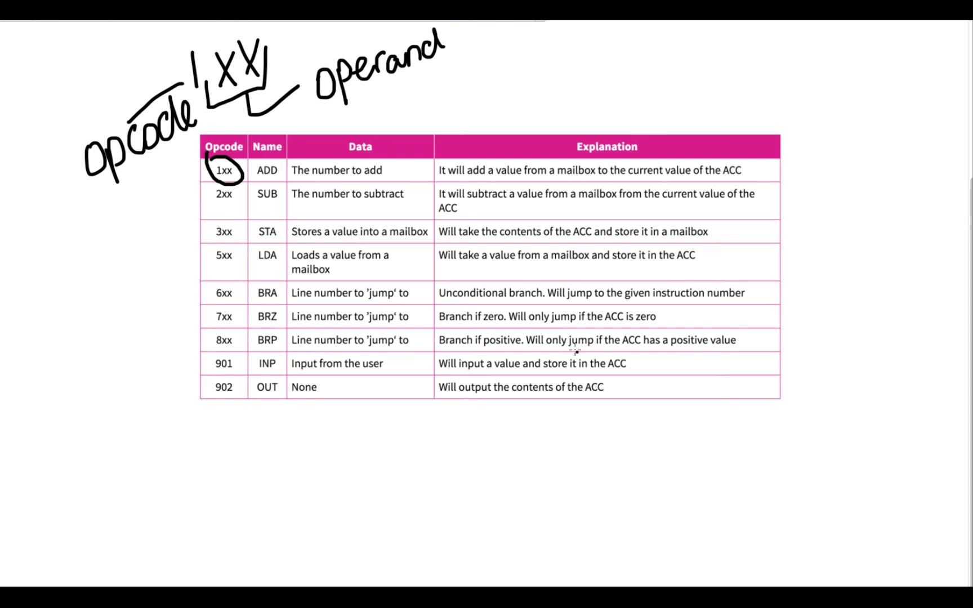
mouse_move(583, 365)
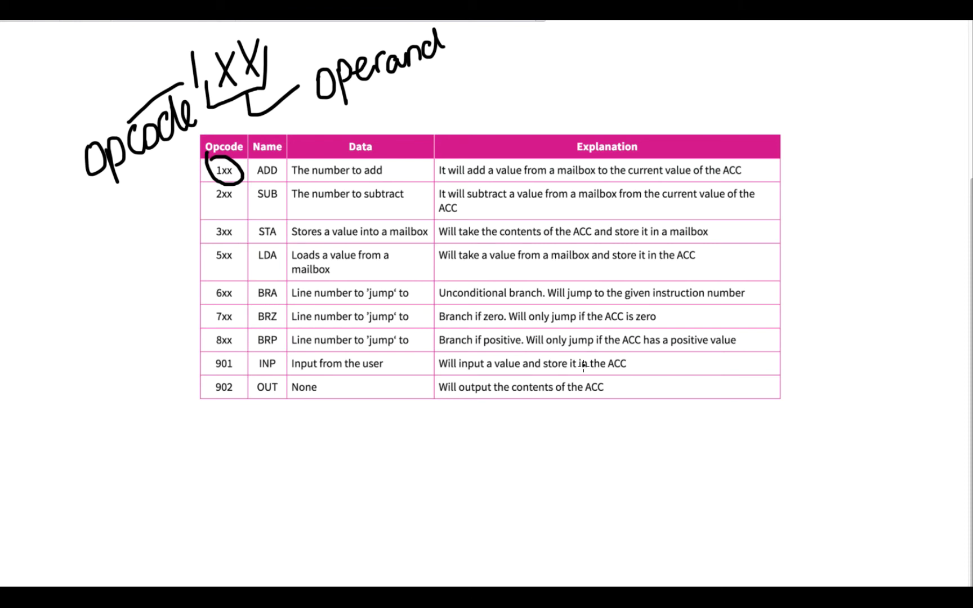
mouse_move(585, 389)
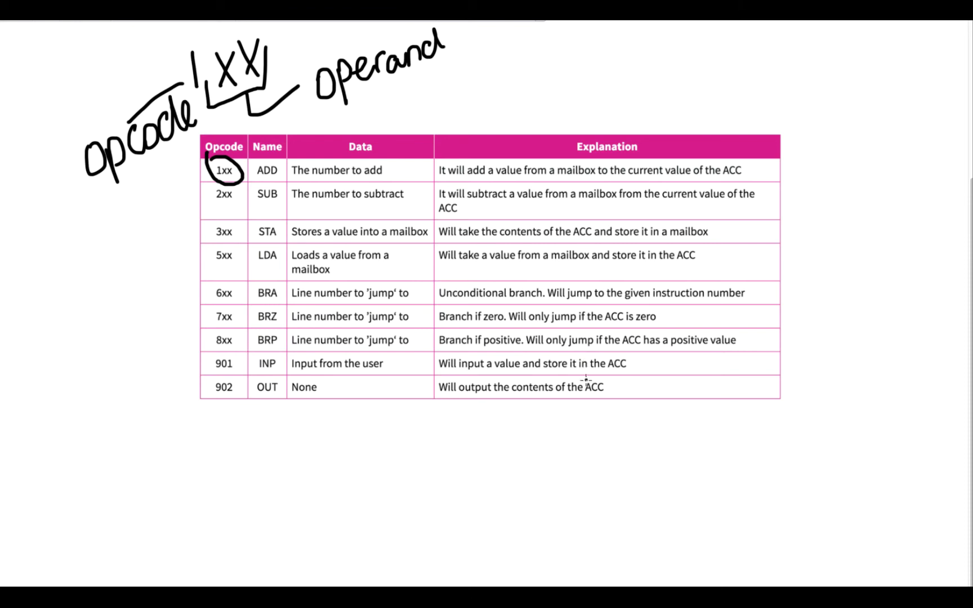
mouse_move(461, 588)
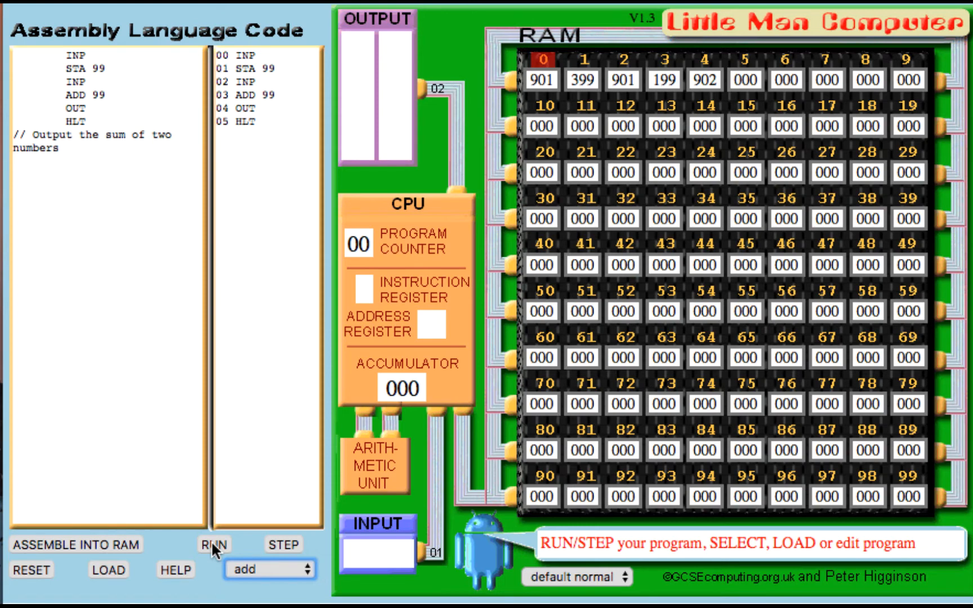
- Run the assembled add-two-numbers program until it prompts for input
click(213, 545)
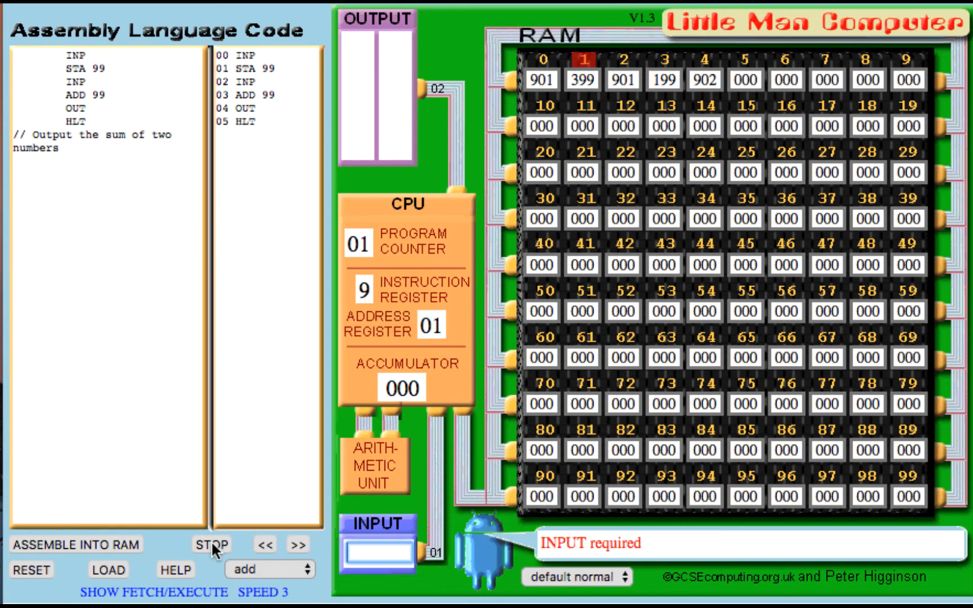
- Enter 12 as the first input, storing it in mailbox 99
text(12)
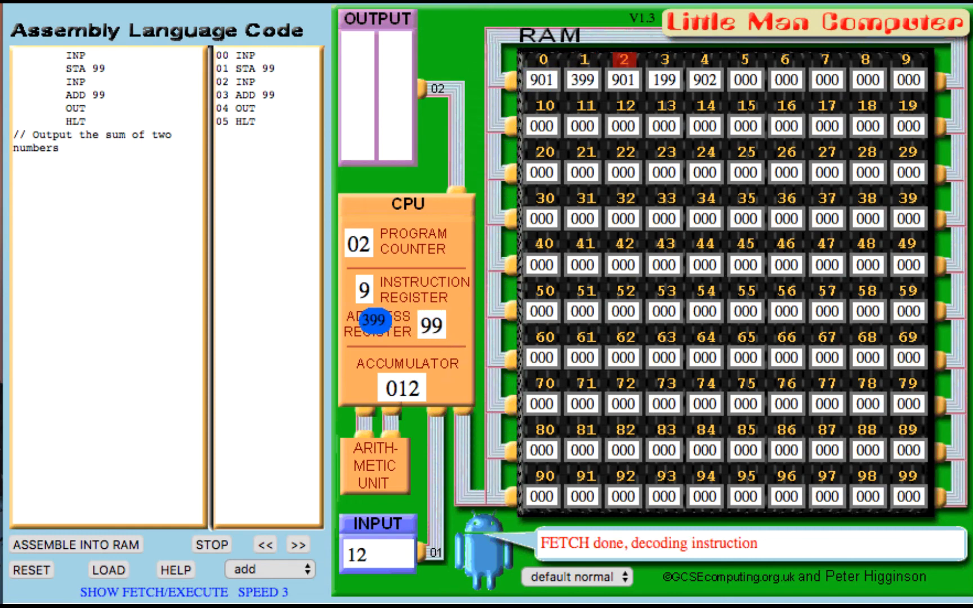
click(284, 541)
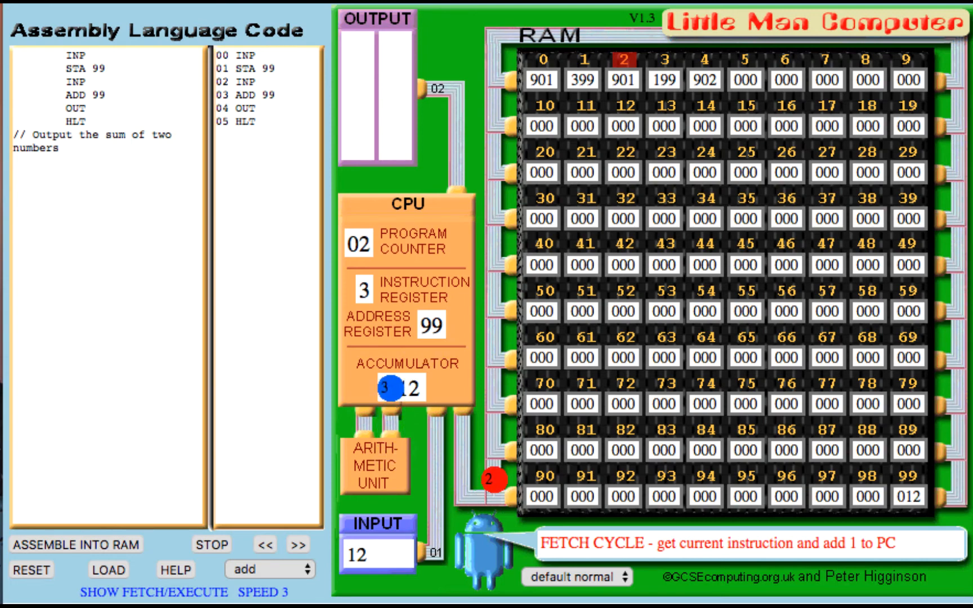
click(289, 543)
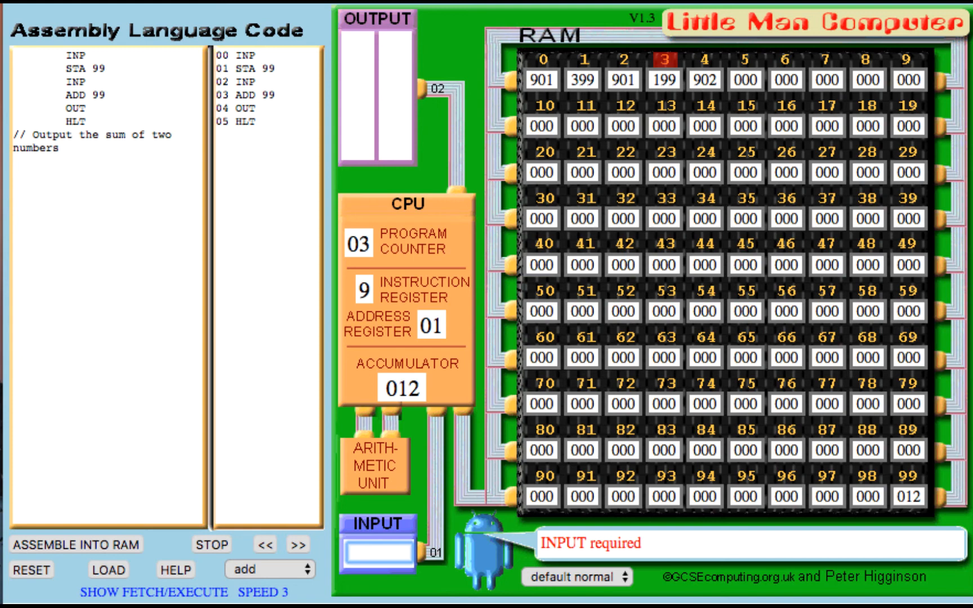
- Enter 8 as the second input so the accumulator holds 020
text(8)
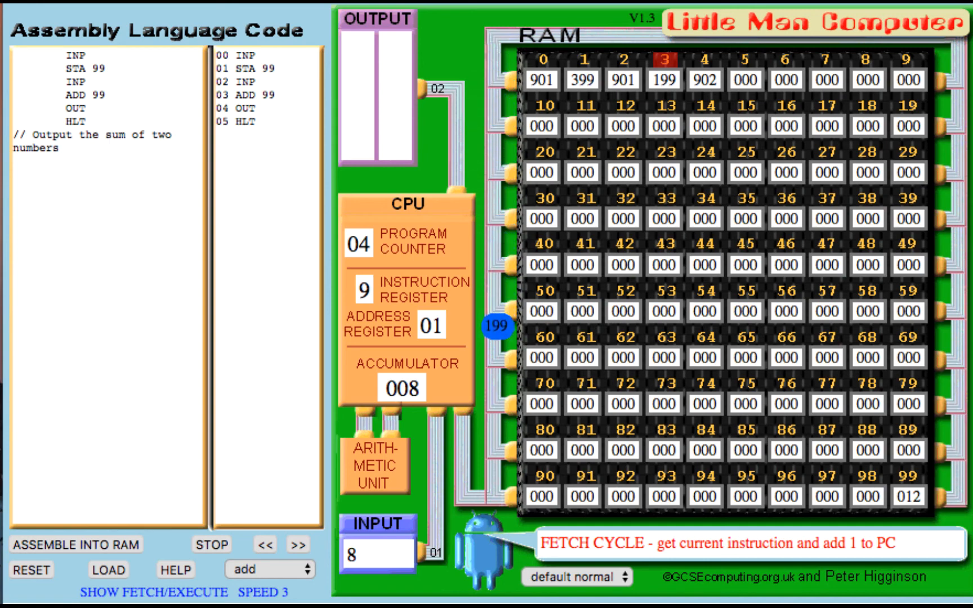
click(288, 542)
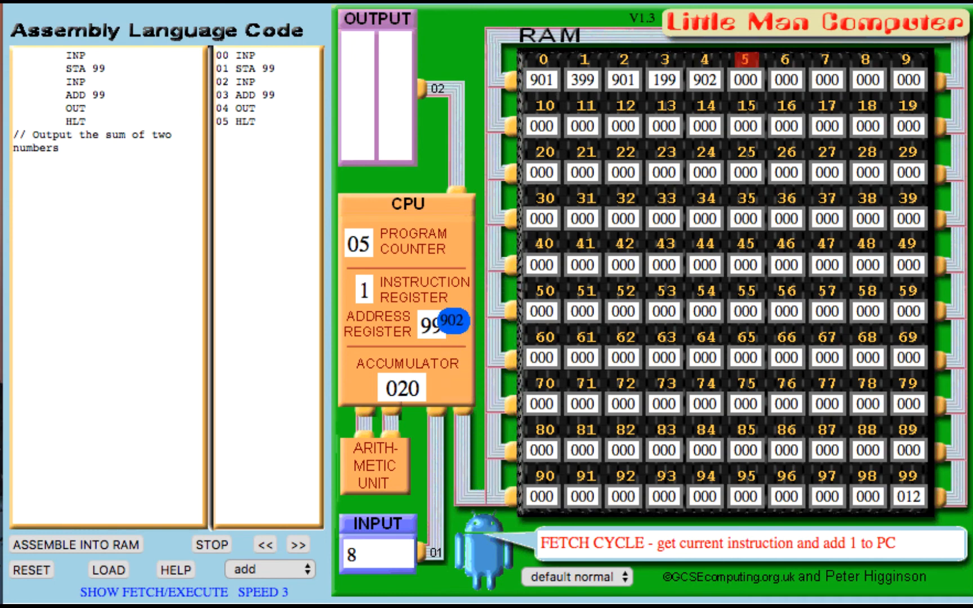
- Continue execution so the program outputs 20 and halts
click(289, 543)
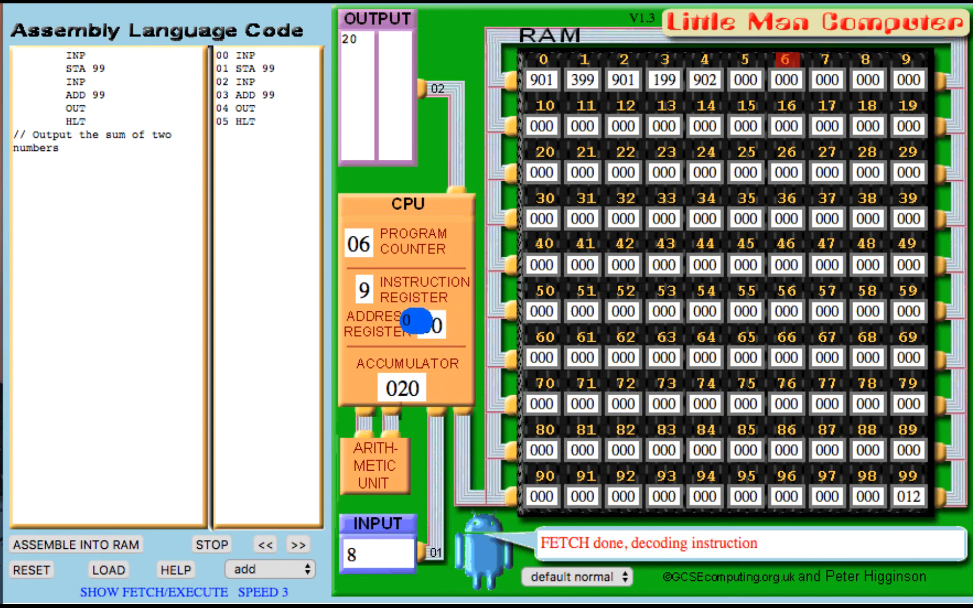
click(209, 559)
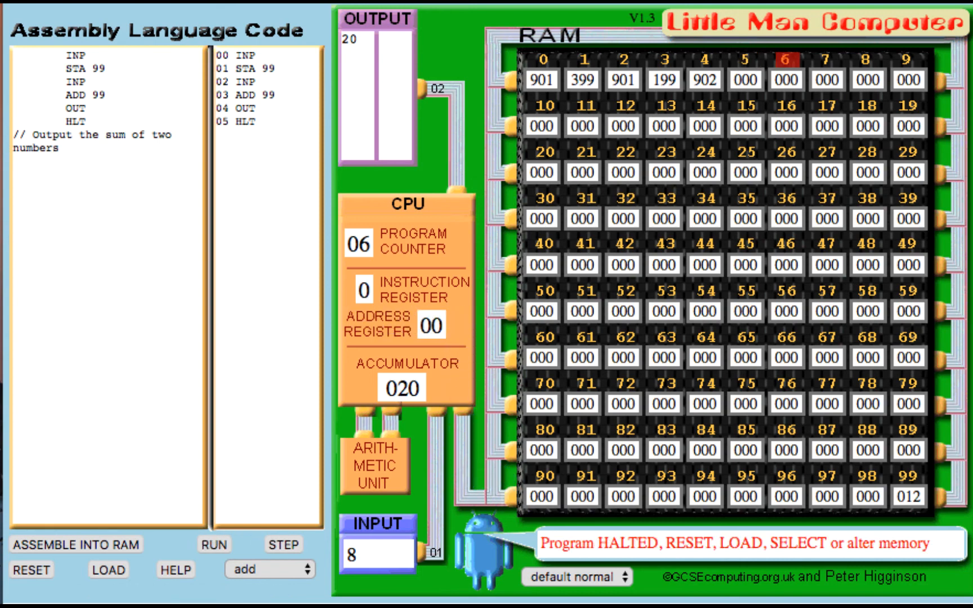